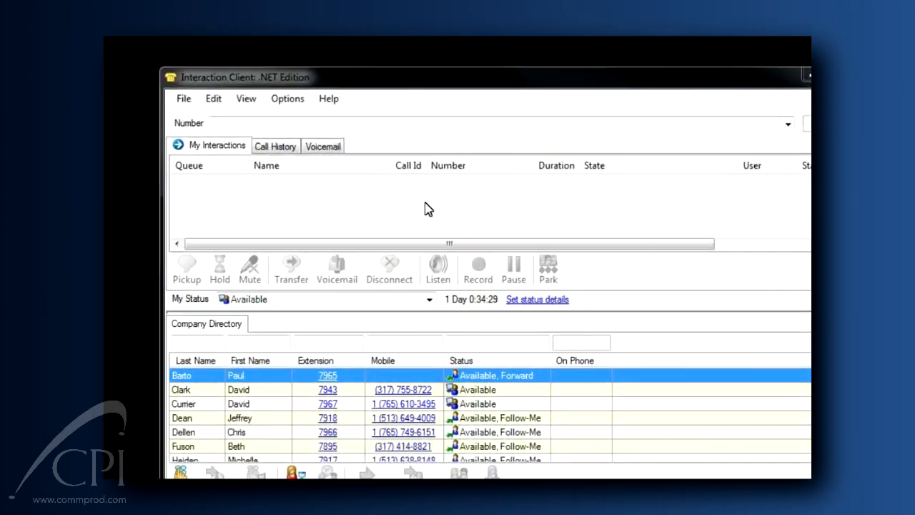
- Open the client Configuration dialog from the Options menu, starting on Alerting
{"action": "left_click", "coordinate": [287, 99]}
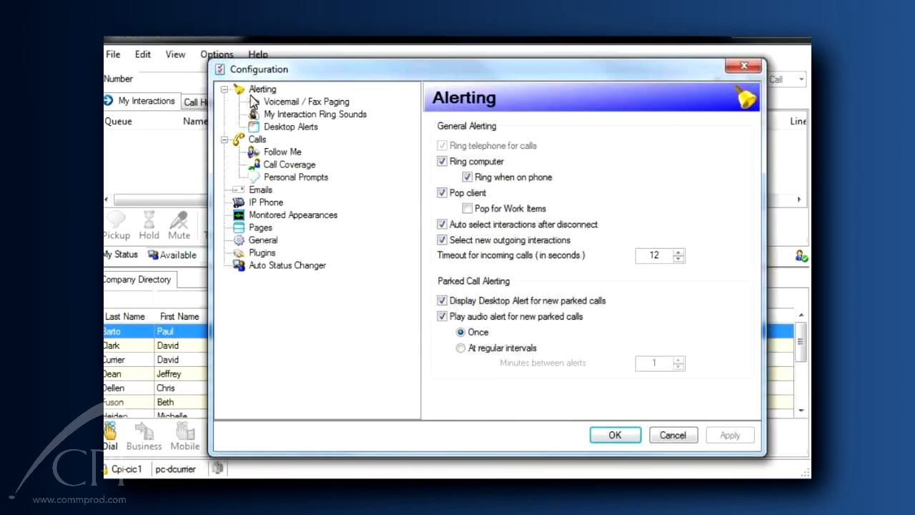
- Review the Alerting page, then view Desktop Alerts, which show for 30 seconds
{"action": "left_click", "coordinate": [262, 88]}
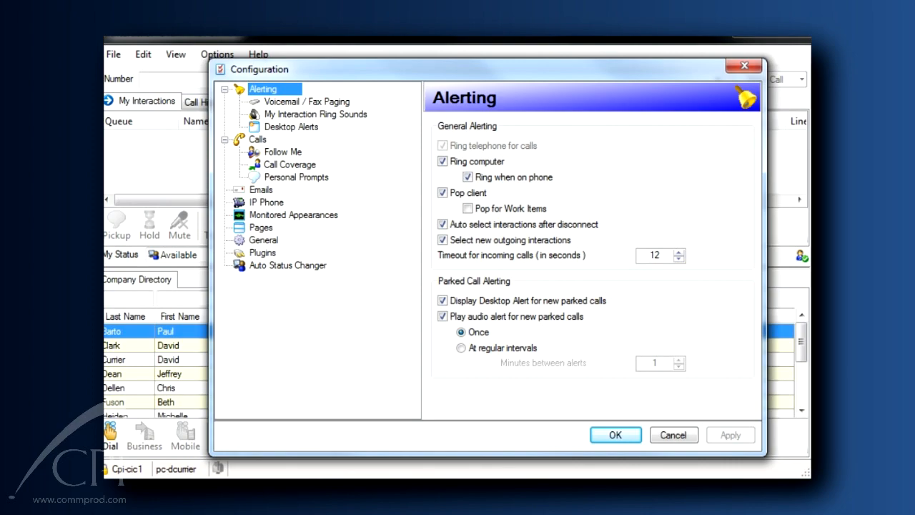
{"action": "left_click", "coordinate": [443, 192]}
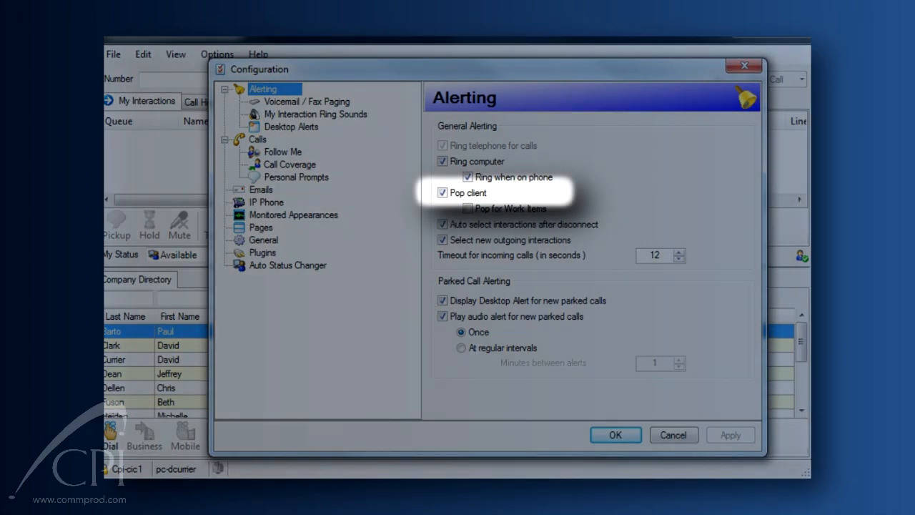
{"action": "left_click", "coordinate": [291, 127]}
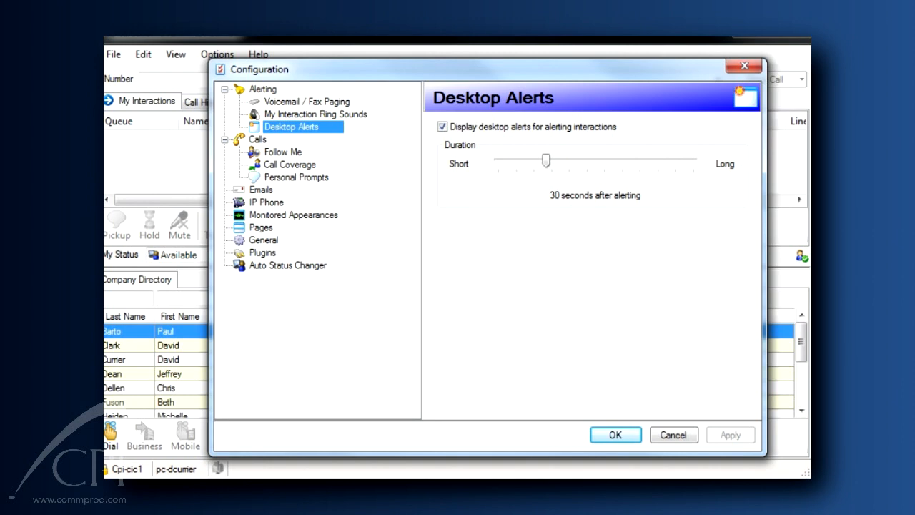
- Show the Personal Prompts page, with out-of-office and agent greeting both off
{"action": "left_click", "coordinate": [263, 88]}
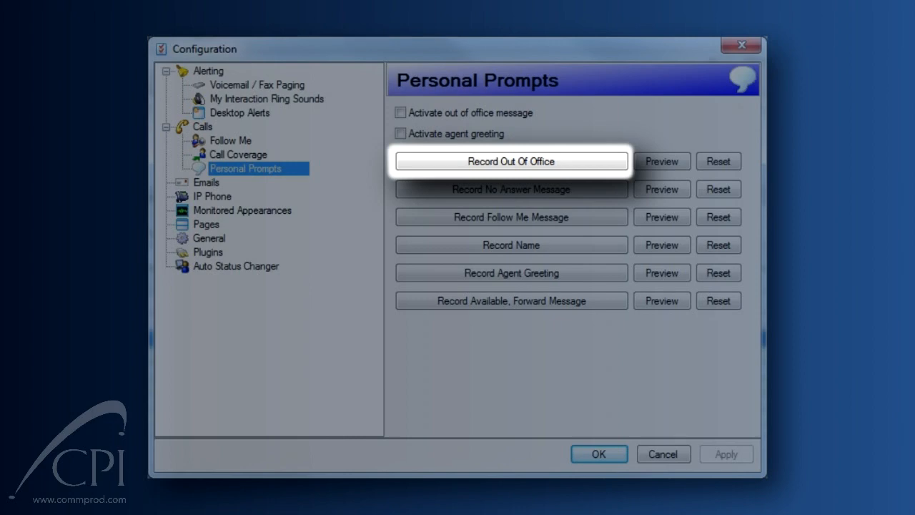
{"action": "left_click", "coordinate": [400, 112]}
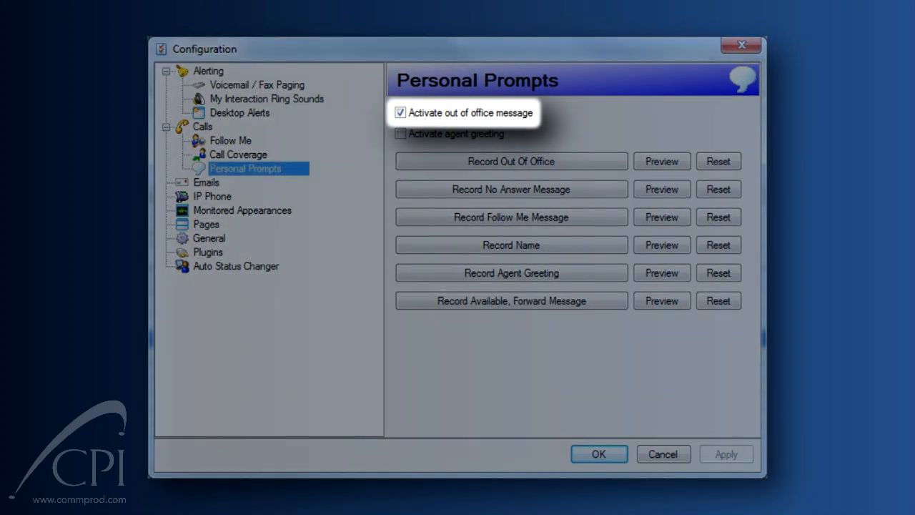
{"action": "left_click", "coordinate": [726, 454]}
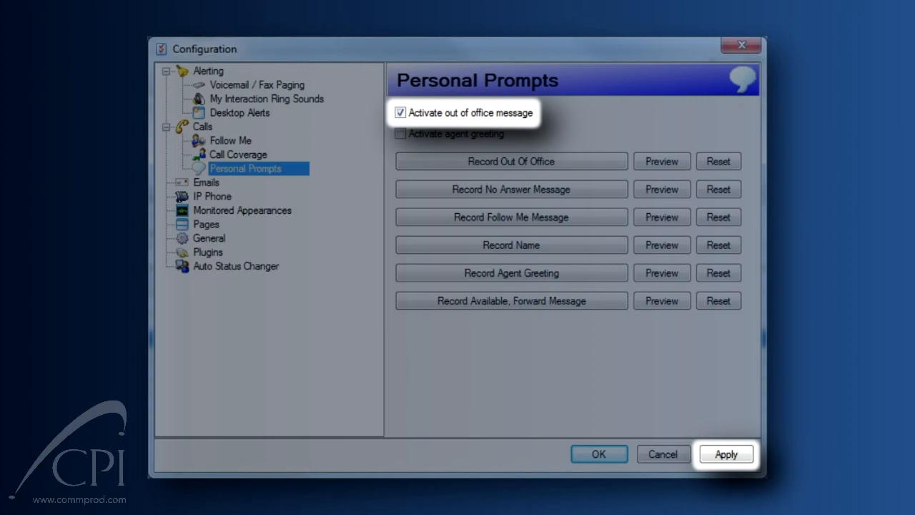
{"action": "left_click", "coordinate": [728, 454]}
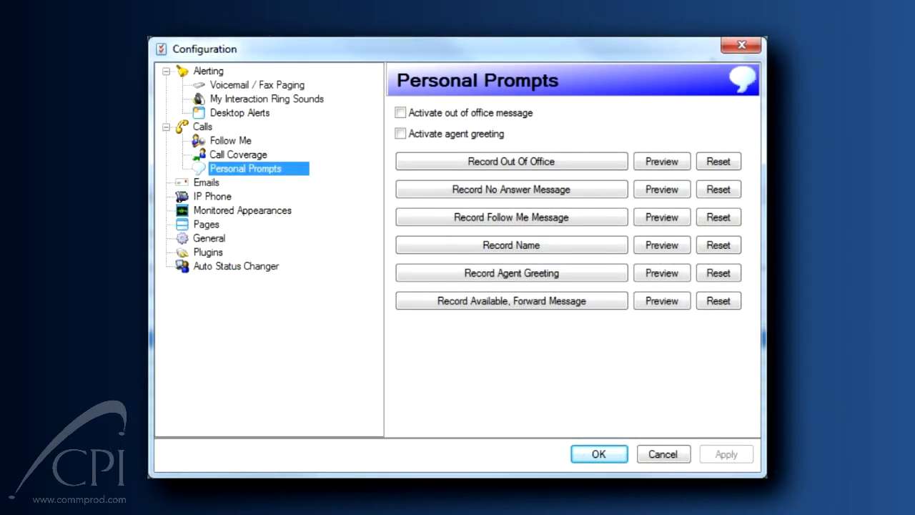
{"action": "left_click", "coordinate": [511, 188]}
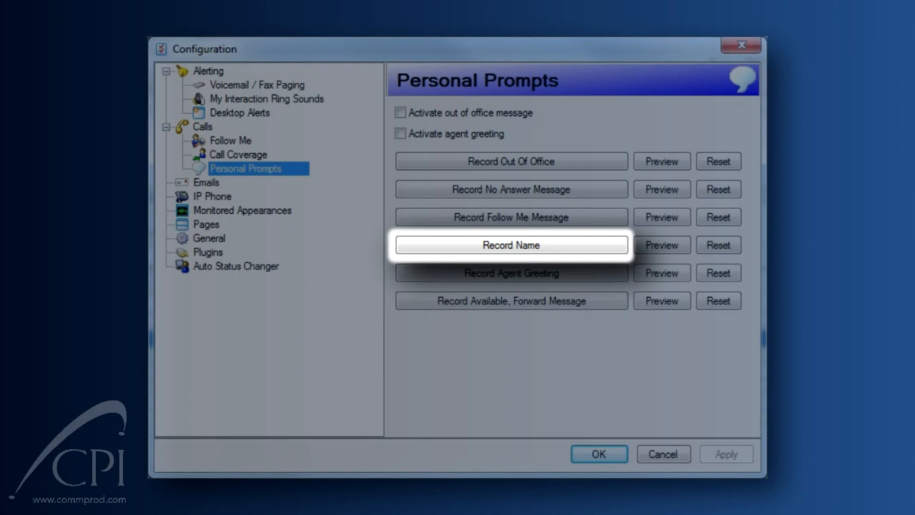
- Look over the General settings, then view the Auto Status Changer page, currently off
{"action": "left_click", "coordinate": [209, 238]}
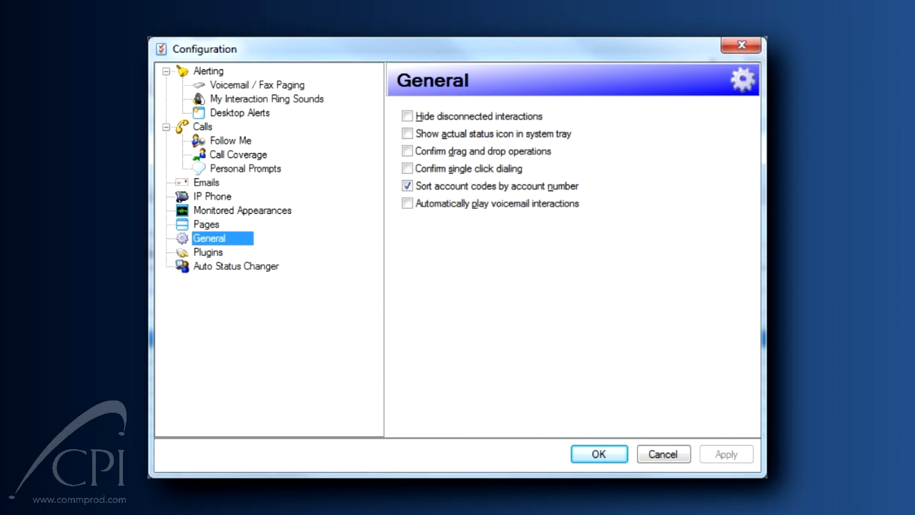
{"action": "left_click", "coordinate": [235, 266]}
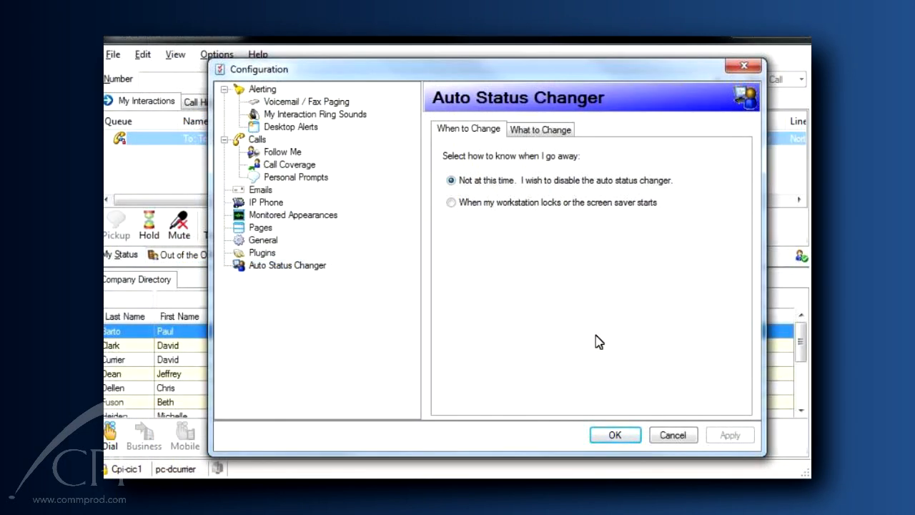
- Pick 'When my workstation locks or the screen saver starts' and view What to Change options
{"action": "left_click", "coordinate": [450, 203]}
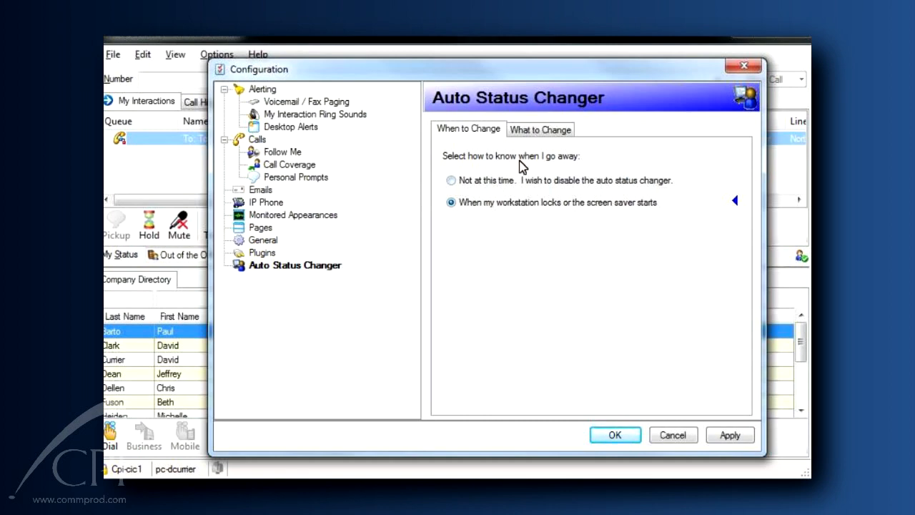
{"action": "left_click", "coordinate": [541, 129]}
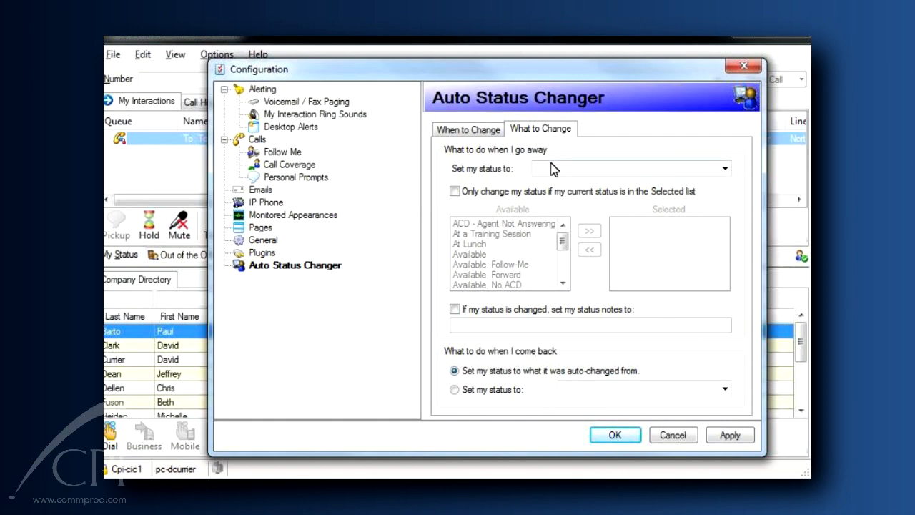
- Set the automatic away status to Away from desk and apply it
{"action": "left_click", "coordinate": [723, 169]}
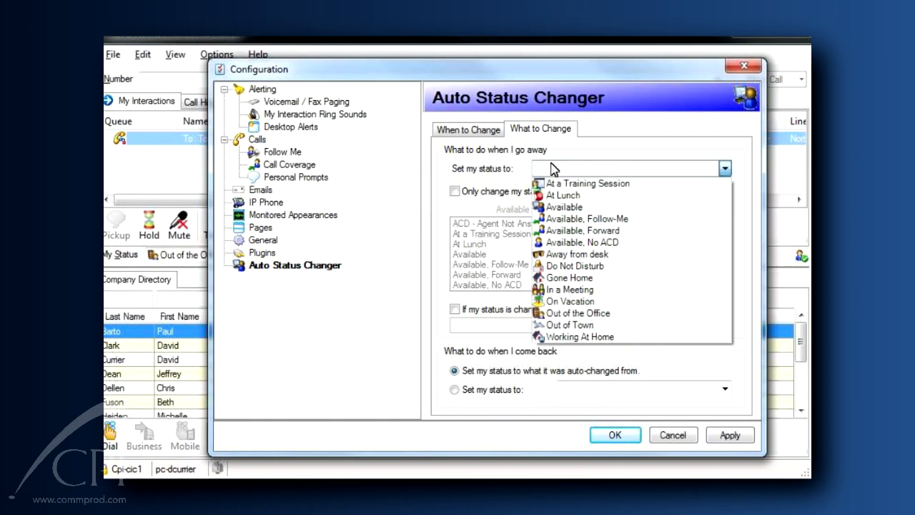
{"action": "mouse_move", "coordinate": [568, 242]}
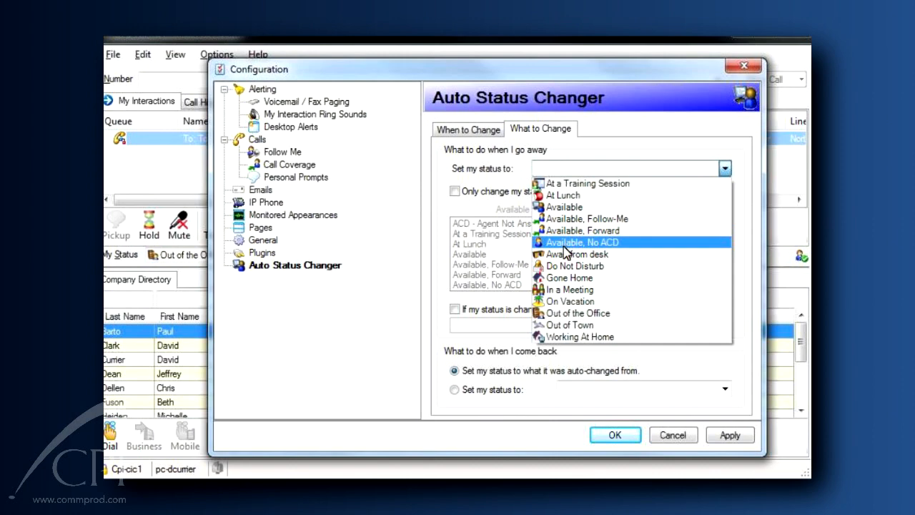
{"action": "left_click", "coordinate": [576, 254]}
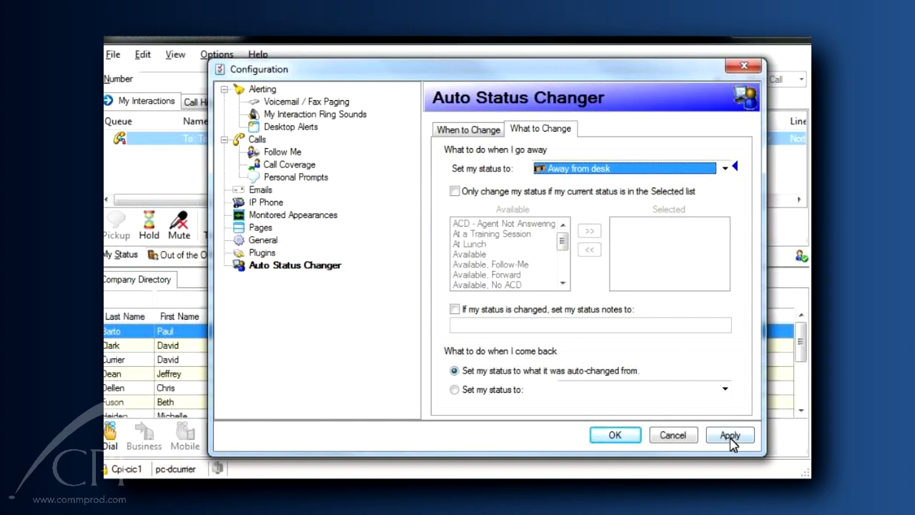
{"action": "left_click", "coordinate": [731, 435]}
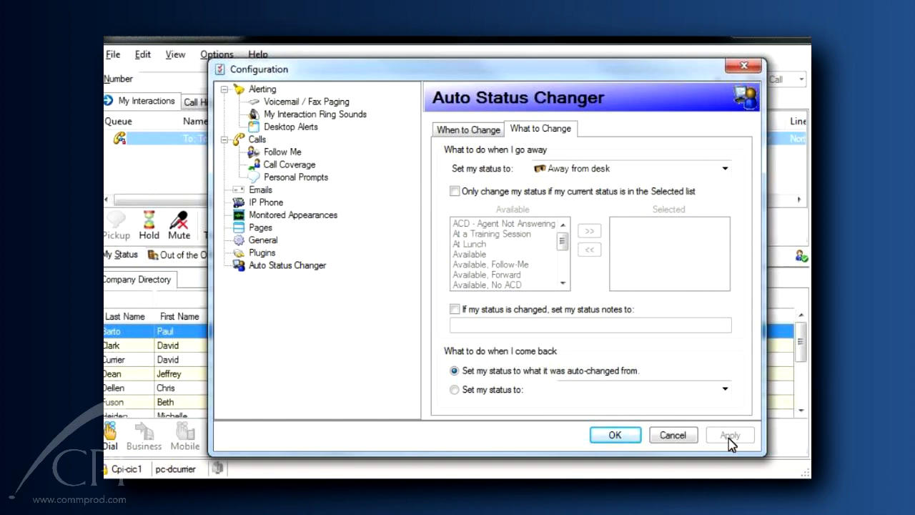
- Set When to Change back to 'Not at this time' and apply
{"action": "left_click", "coordinate": [469, 129]}
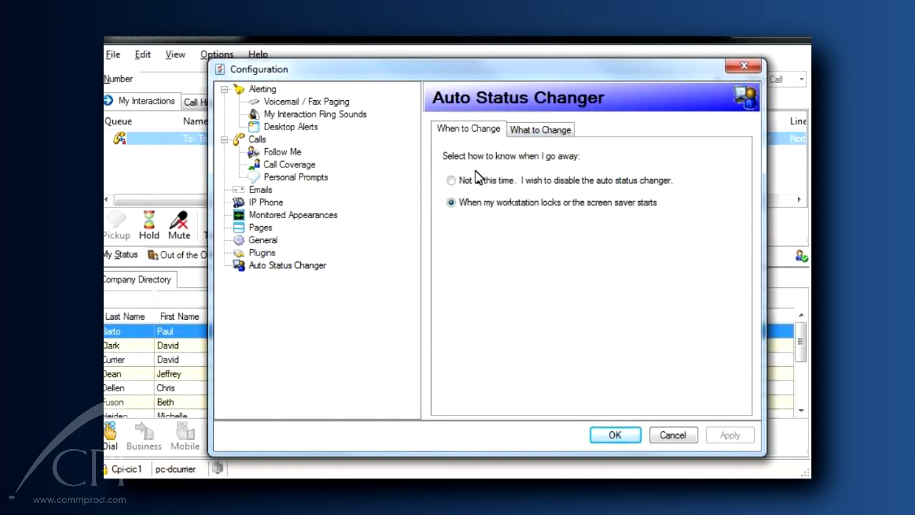
{"action": "left_click", "coordinate": [450, 180]}
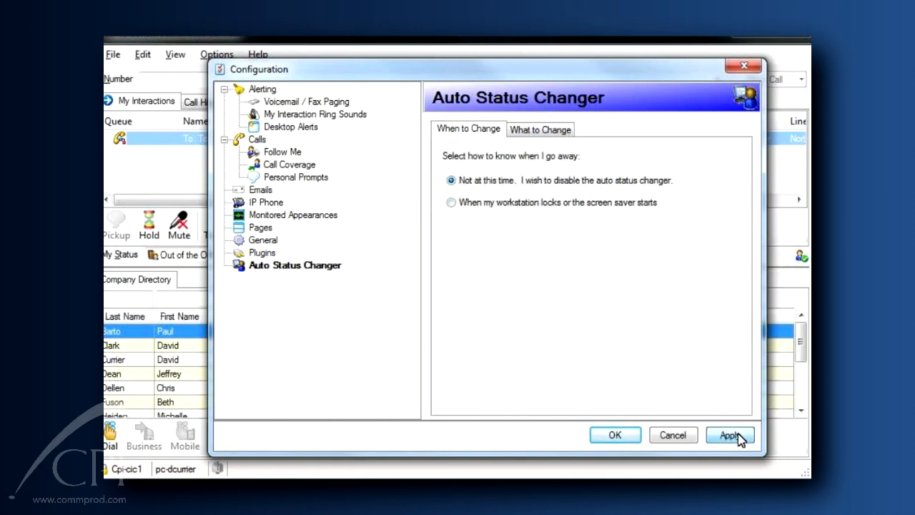
{"action": "left_click", "coordinate": [729, 435]}
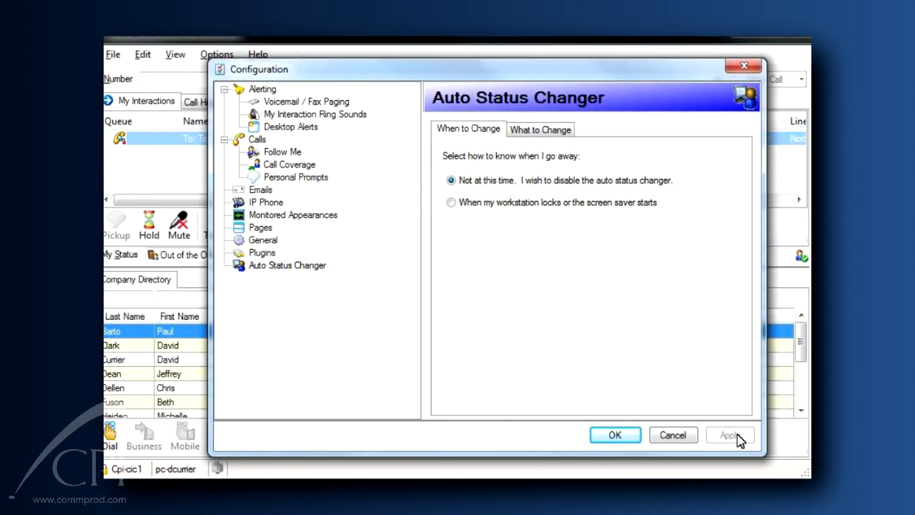